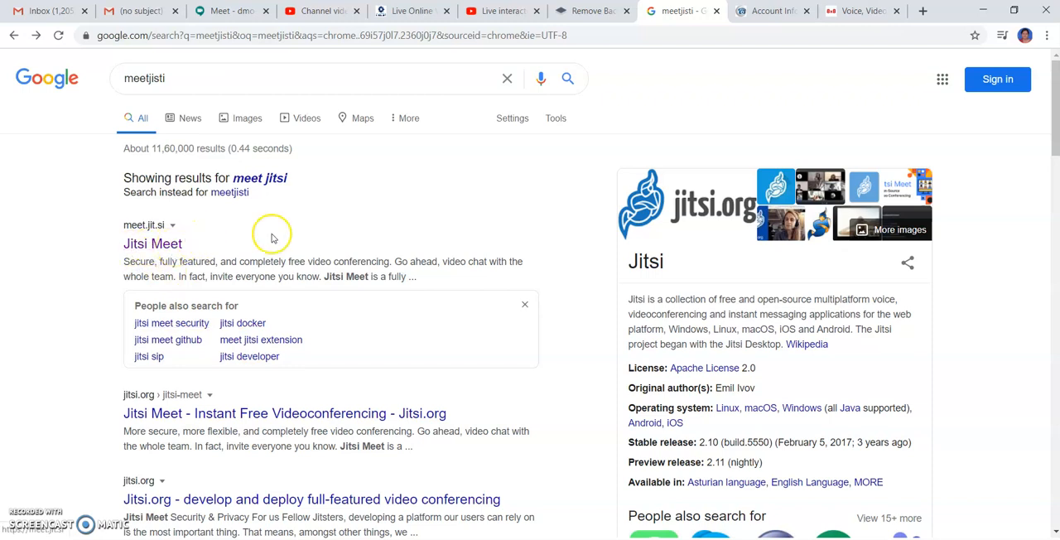
pyautogui.moveTo(350, 276)
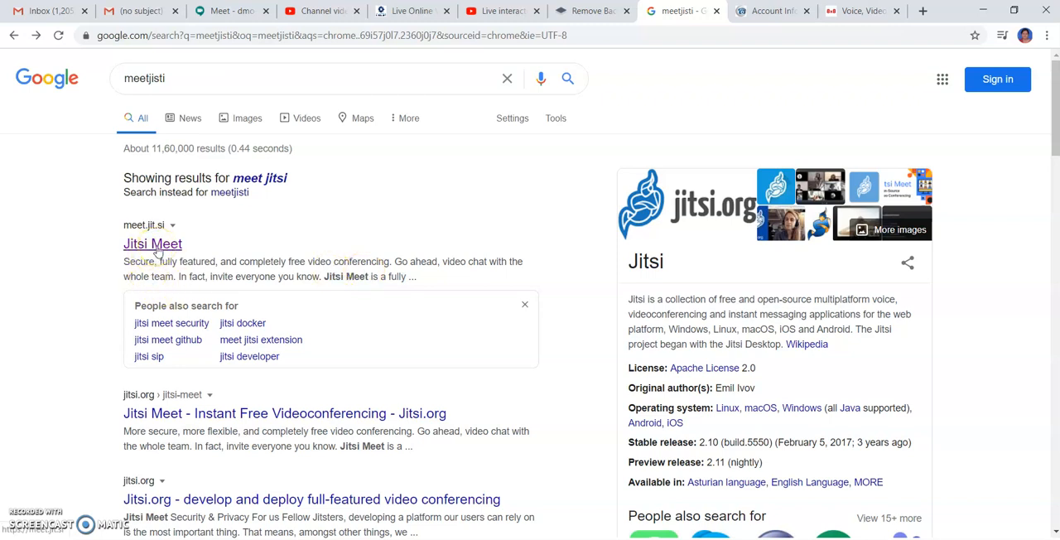
# - Open the meet.jit.si Jitsi Meet result from the Google search
pyautogui.click(153, 243)
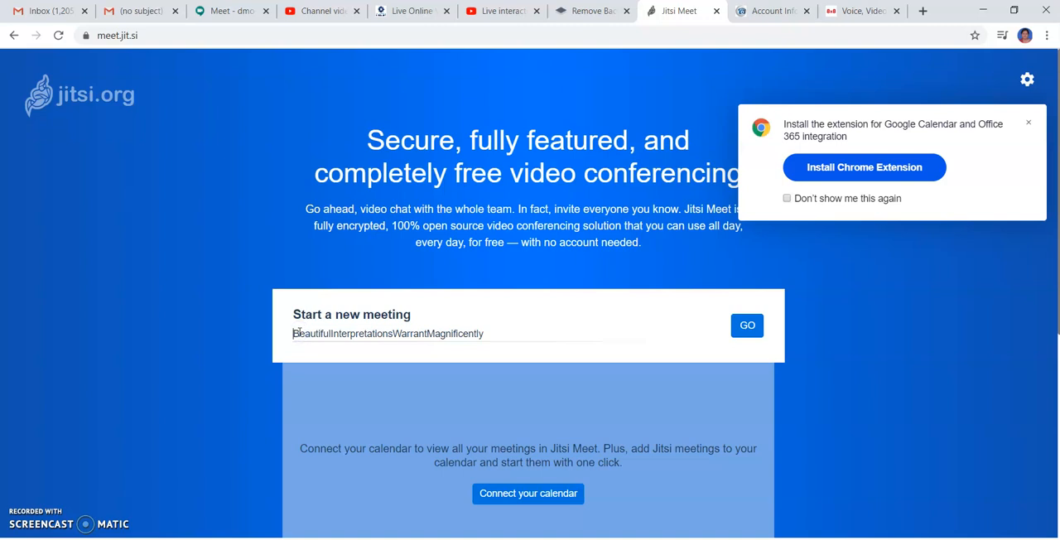
# - Enter the meeting name 'Testing' and start the meeting
pyautogui.write('Testing')
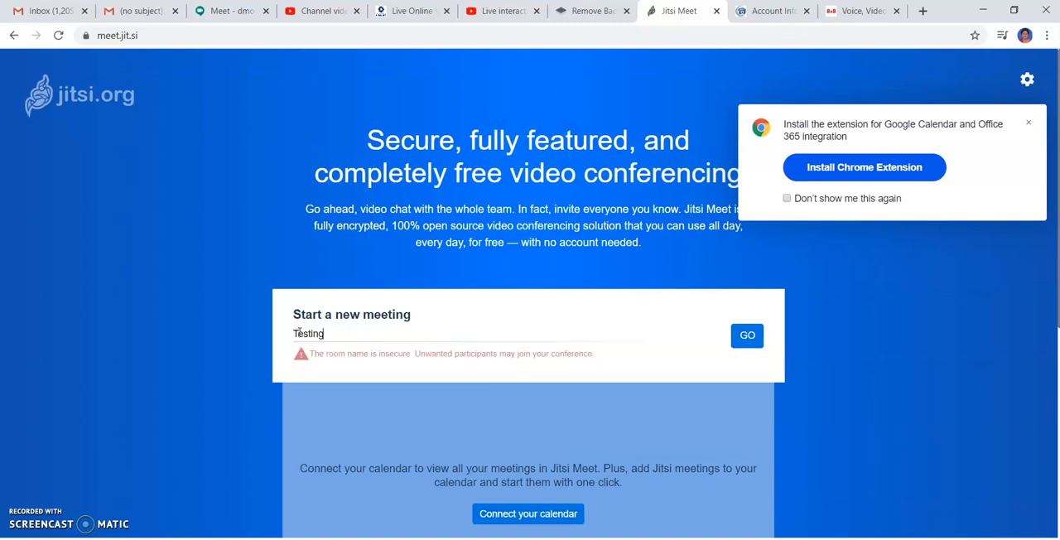
pyautogui.moveTo(518, 325)
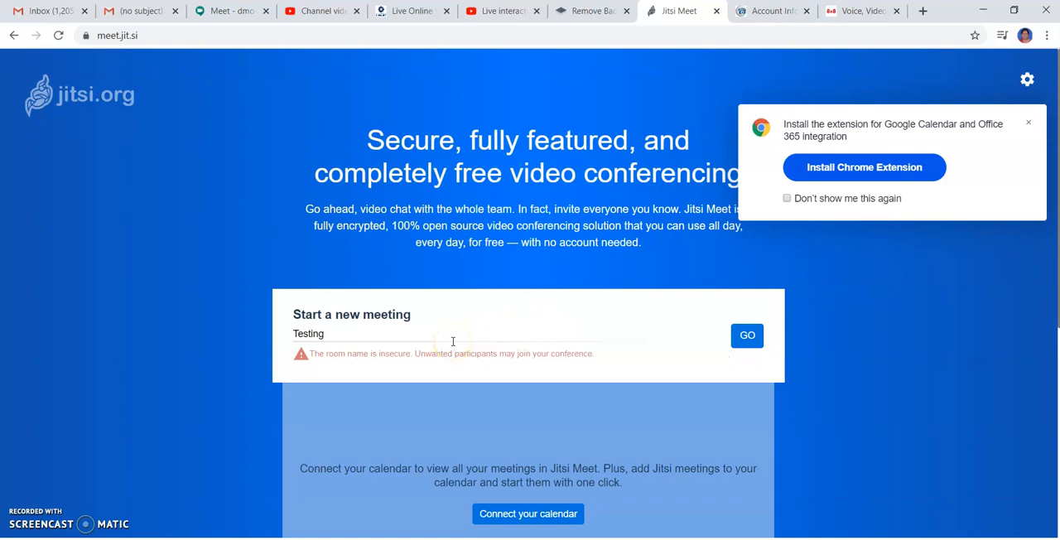
pyautogui.click(748, 335)
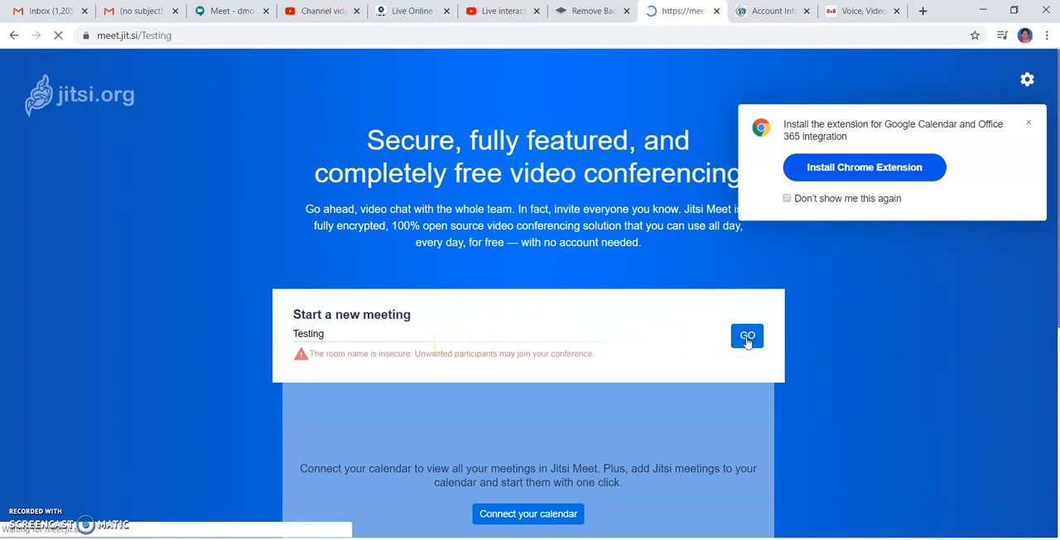
# - Grant Chrome microphone and camera access, then turn the camera off
pyautogui.click(747, 336)
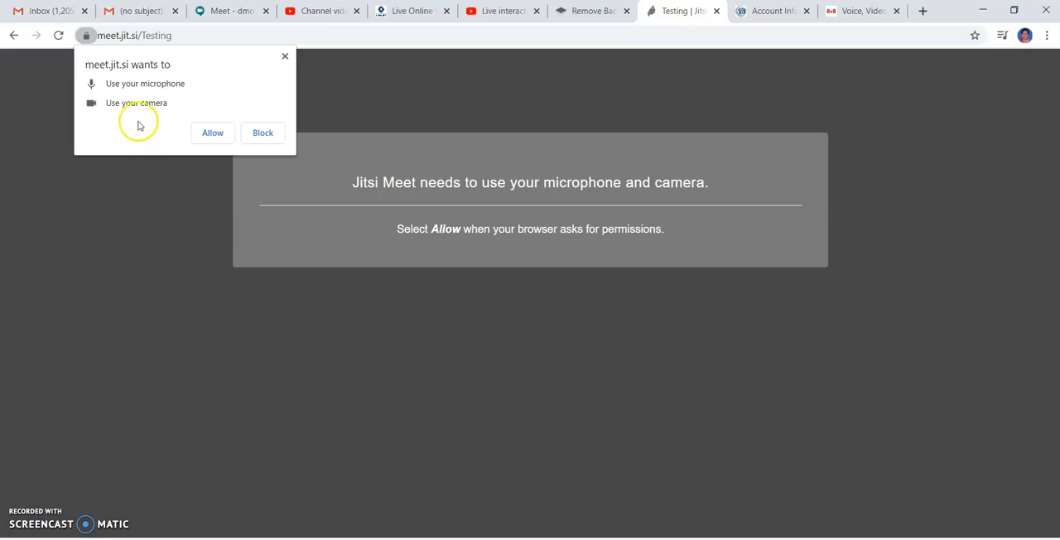
pyautogui.moveTo(199, 131)
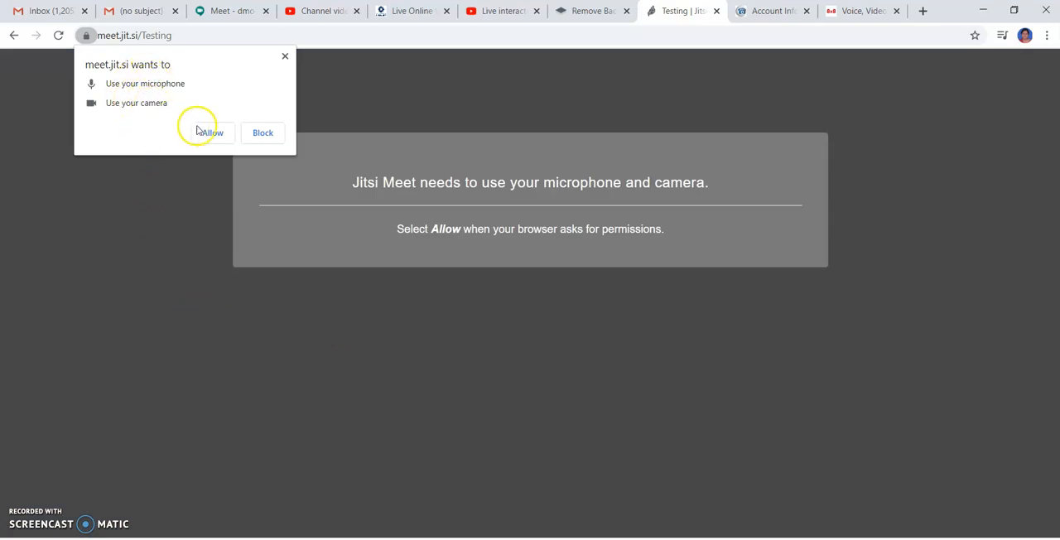
pyautogui.click(211, 133)
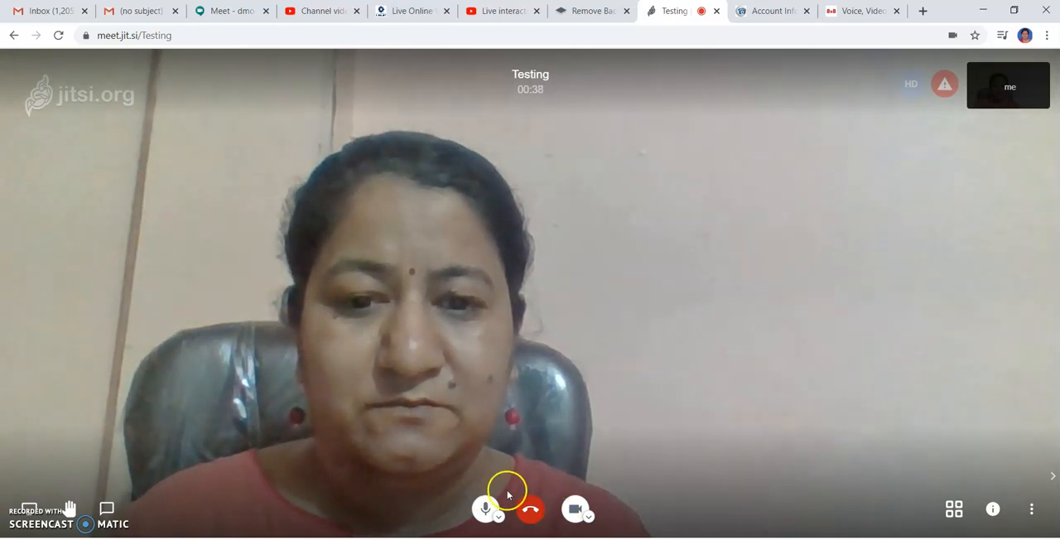
pyautogui.click(578, 509)
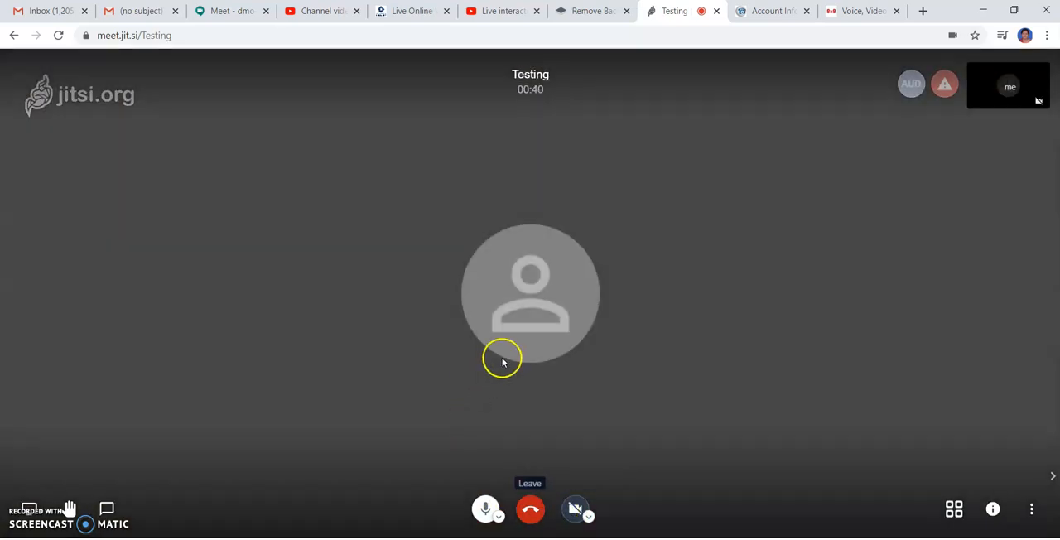
pyautogui.moveTo(209, 408)
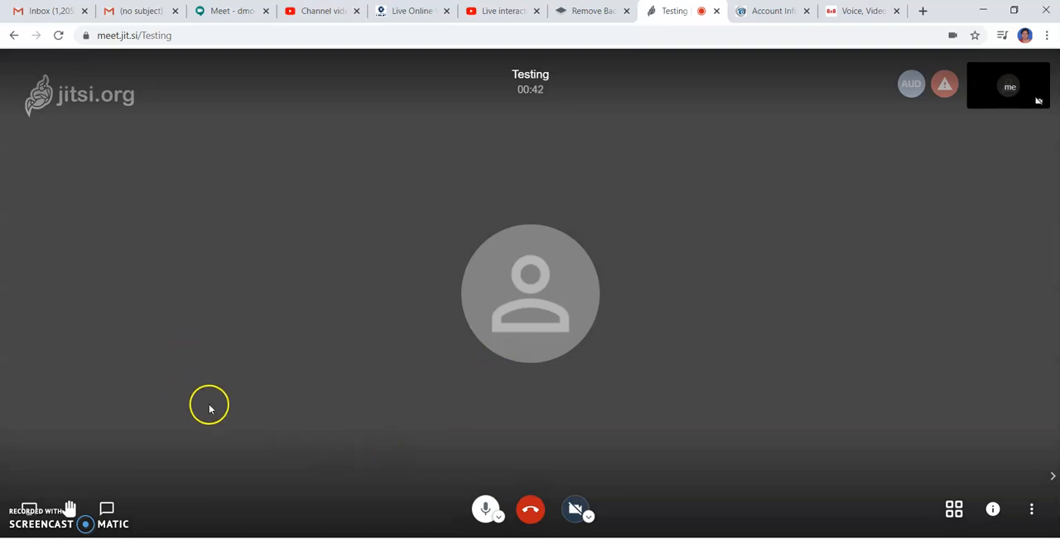
pyautogui.moveTo(531, 122)
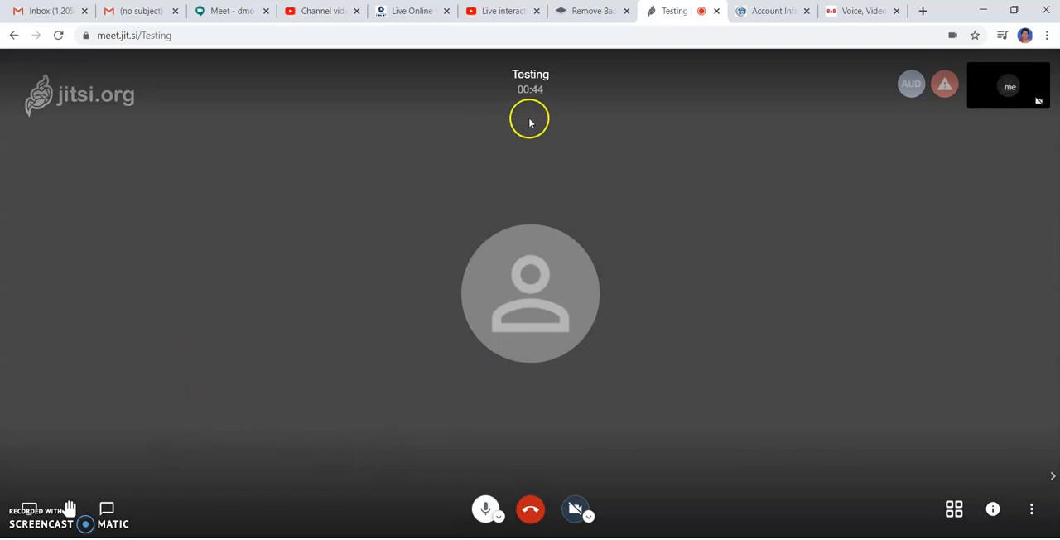
pyautogui.moveTo(528, 106)
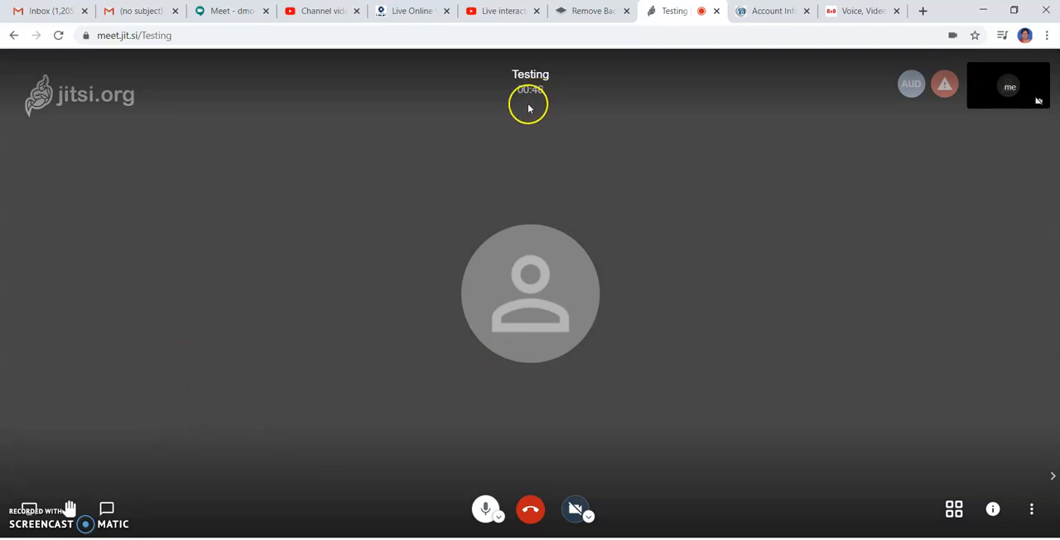
pyautogui.moveTo(683, 129)
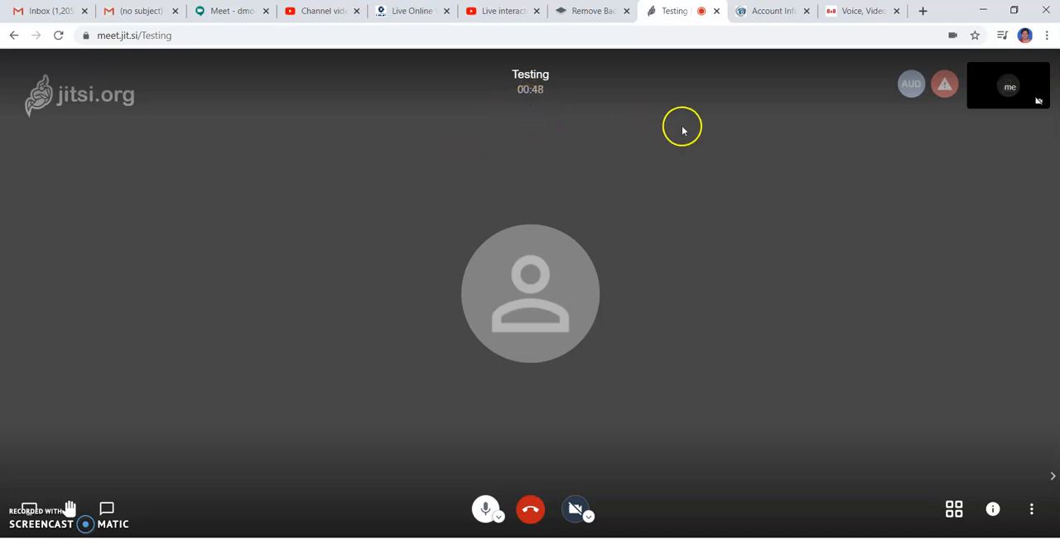
pyautogui.moveTo(25, 512)
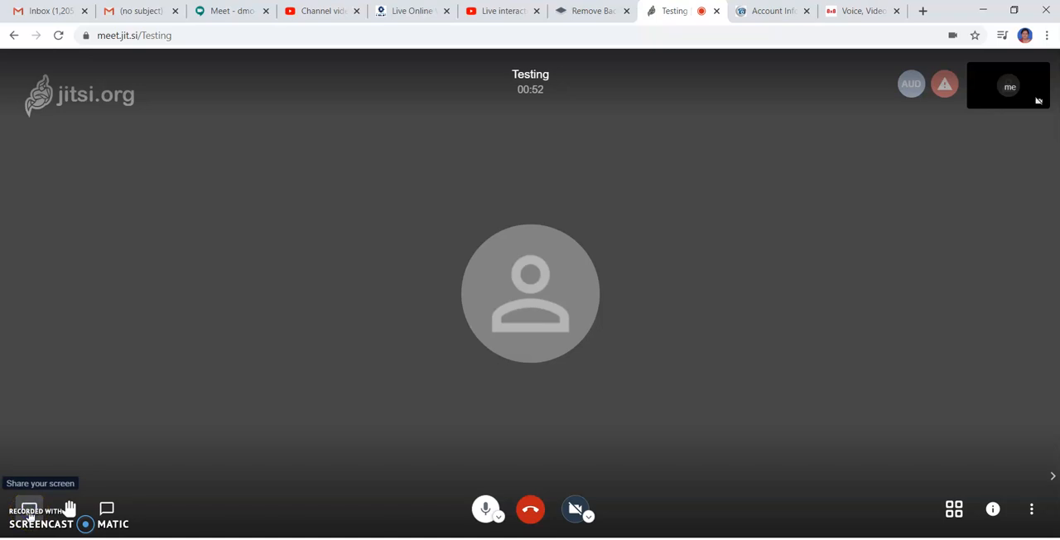
# - Start screen sharing and pick Your Entire Screen as the source
pyautogui.click(27, 509)
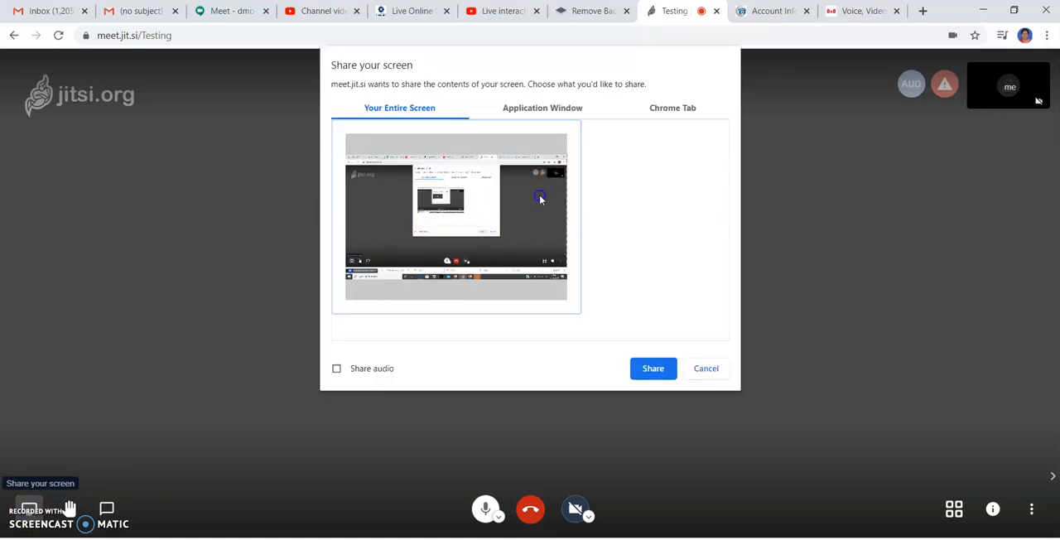
pyautogui.click(653, 369)
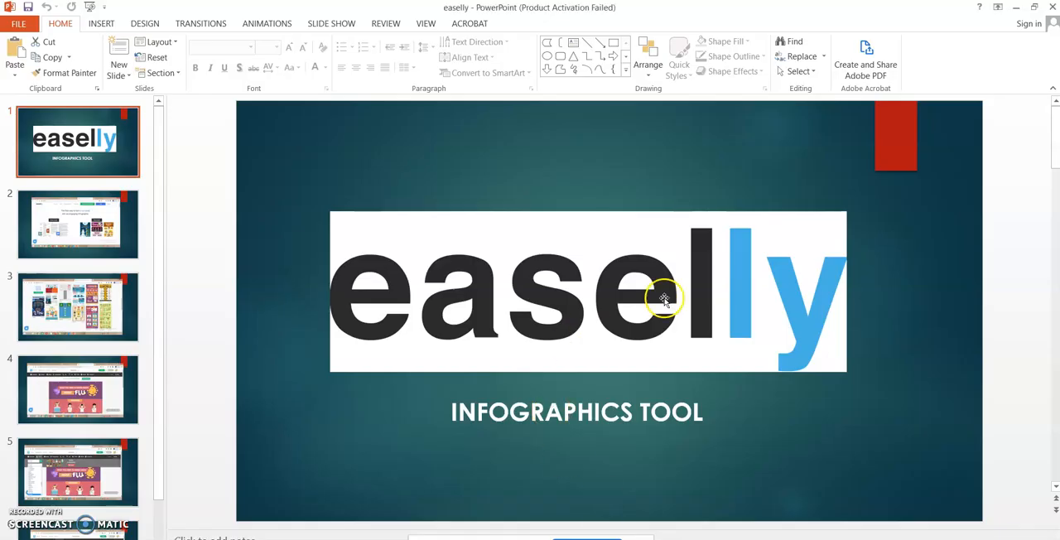
pyautogui.moveTo(595, 514)
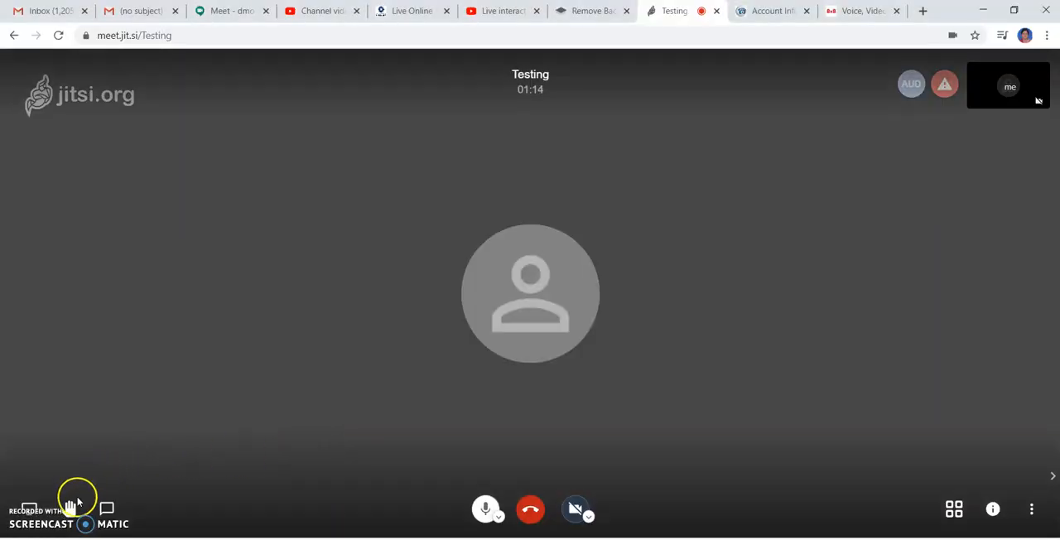
pyautogui.moveTo(70, 508)
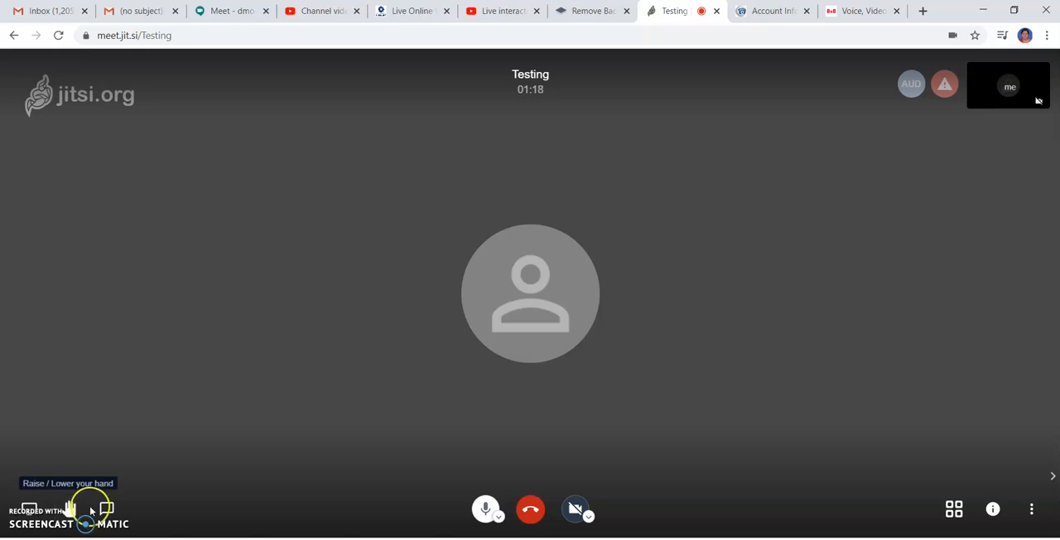
# - Open the meeting chat, enter the nickname 'Dee', then close the chat panel
pyautogui.click(106, 509)
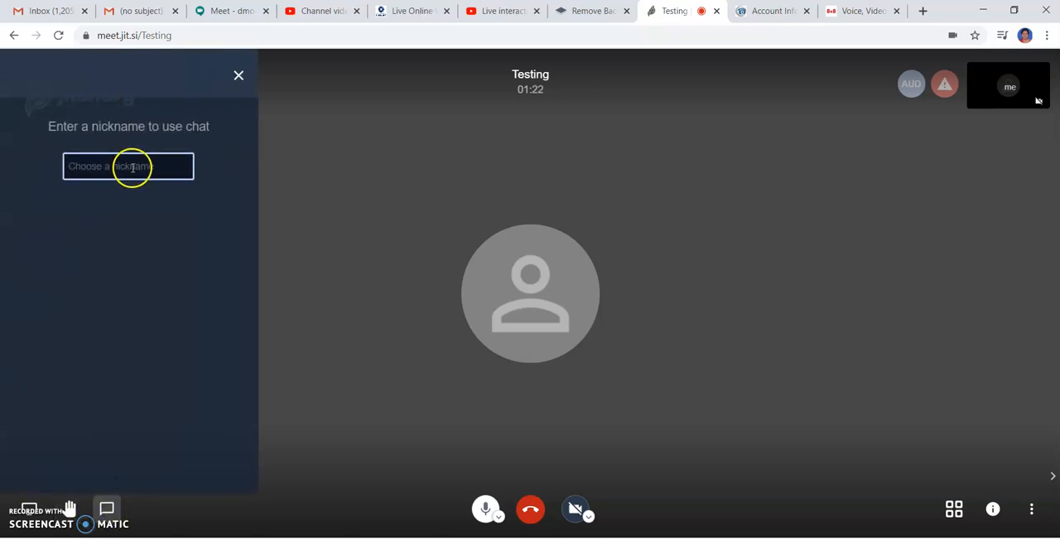
pyautogui.write('Deepty')
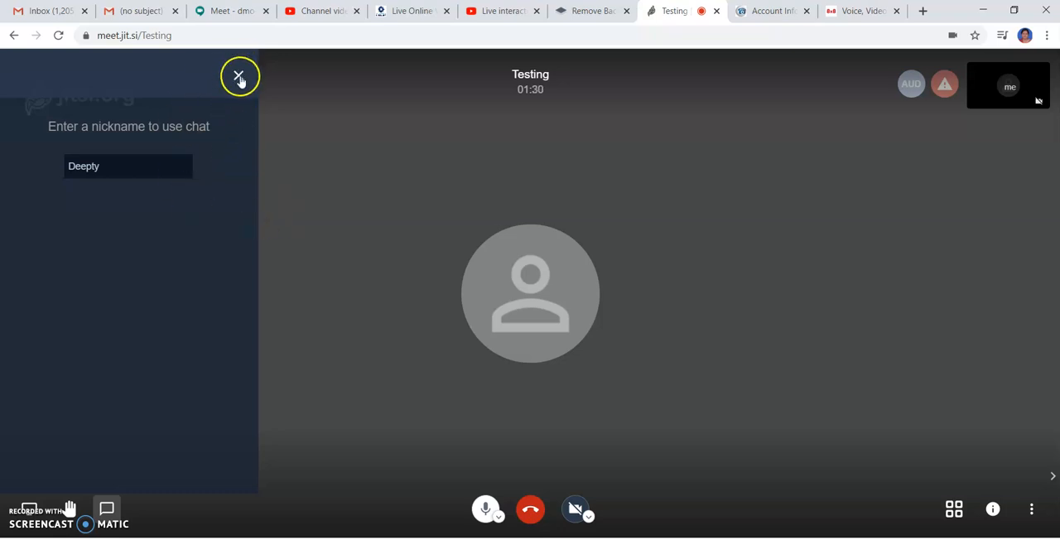
pyautogui.click(239, 76)
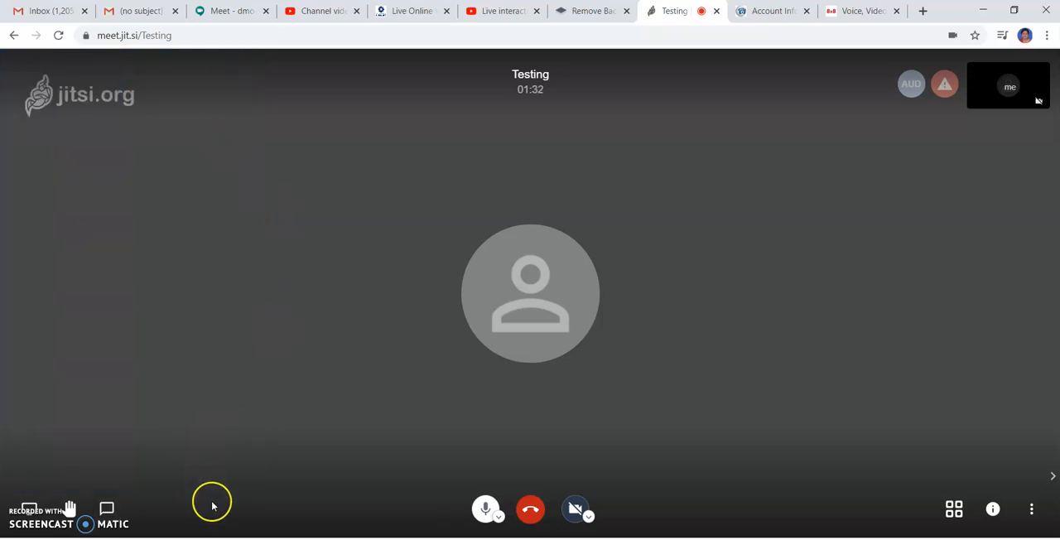
pyautogui.moveTo(499, 472)
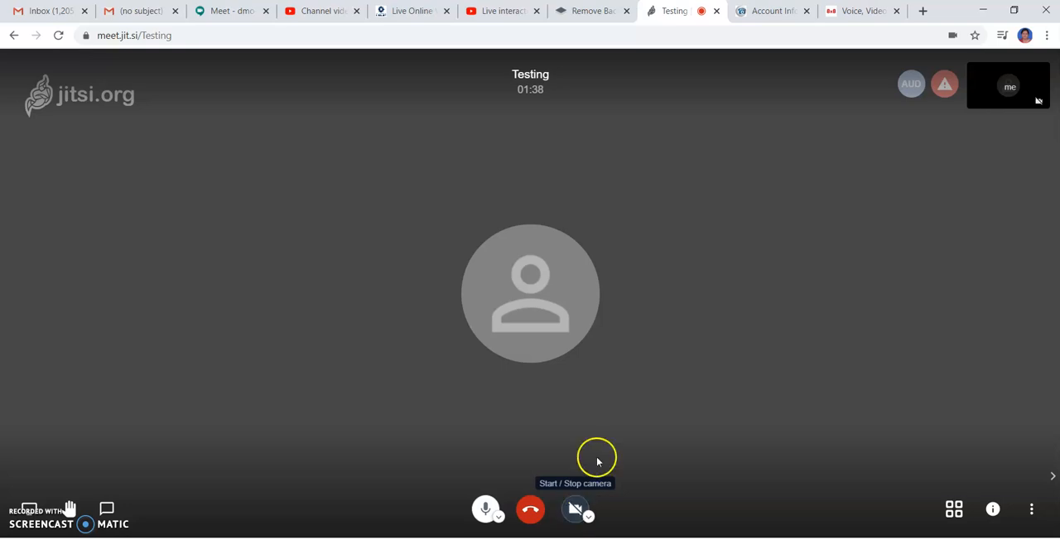
pyautogui.moveTo(954, 509)
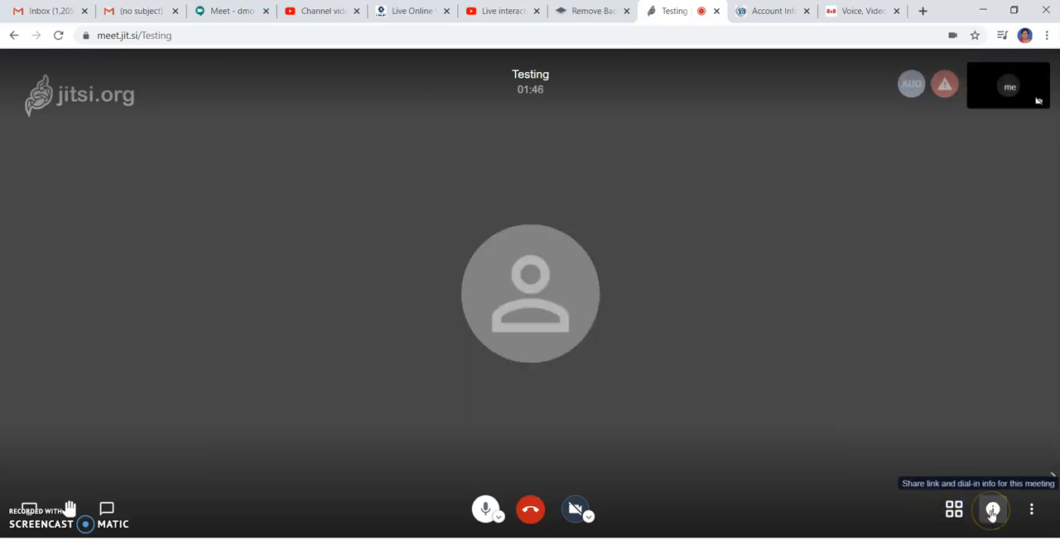
pyautogui.click(992, 510)
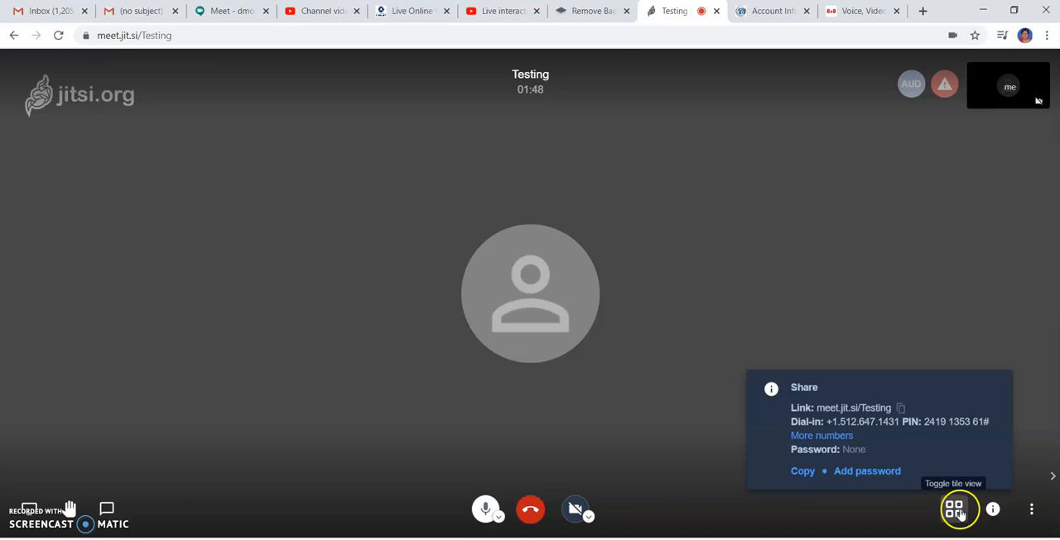
pyautogui.moveTo(944, 450)
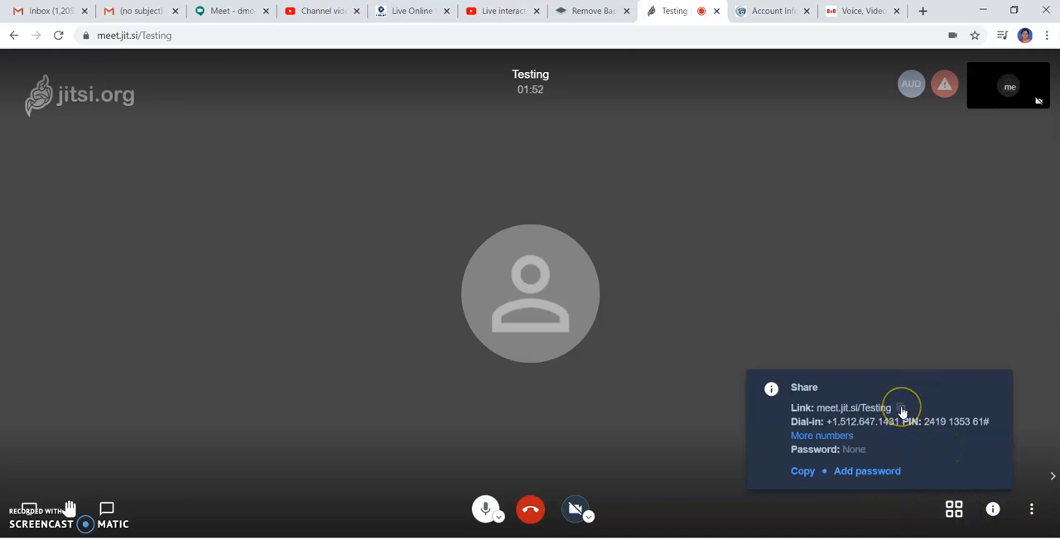
pyautogui.moveTo(879, 431)
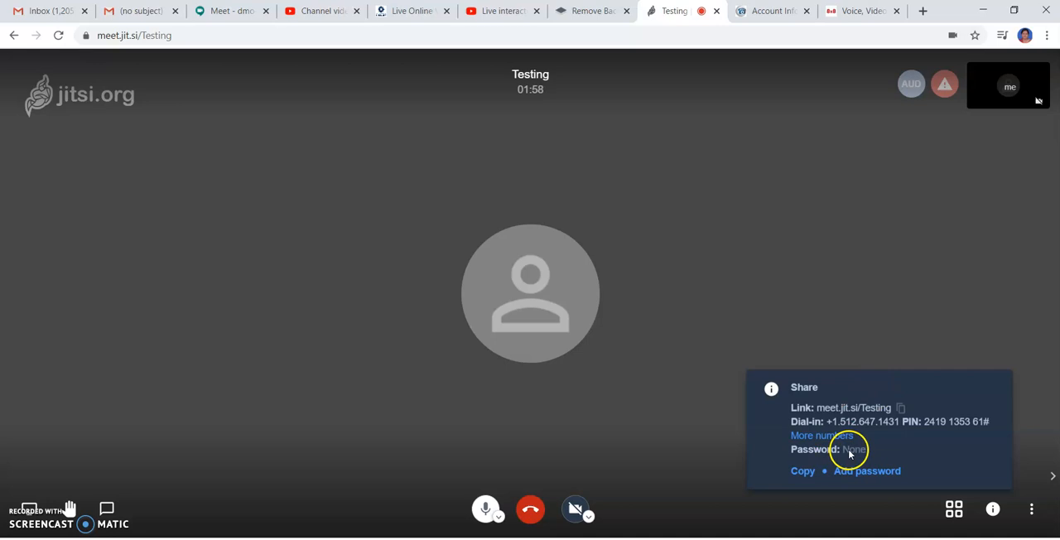
pyautogui.moveTo(902, 348)
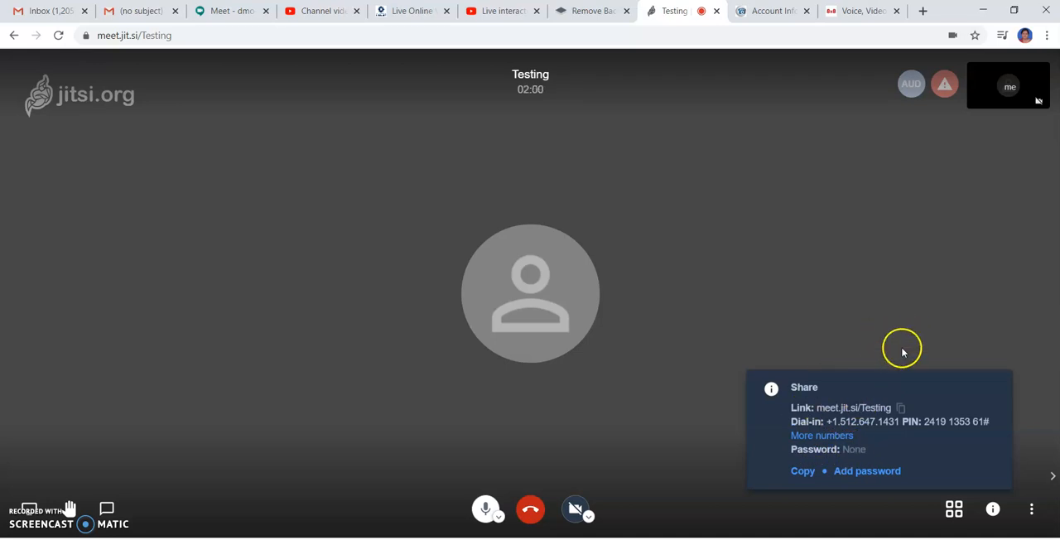
pyautogui.click(989, 507)
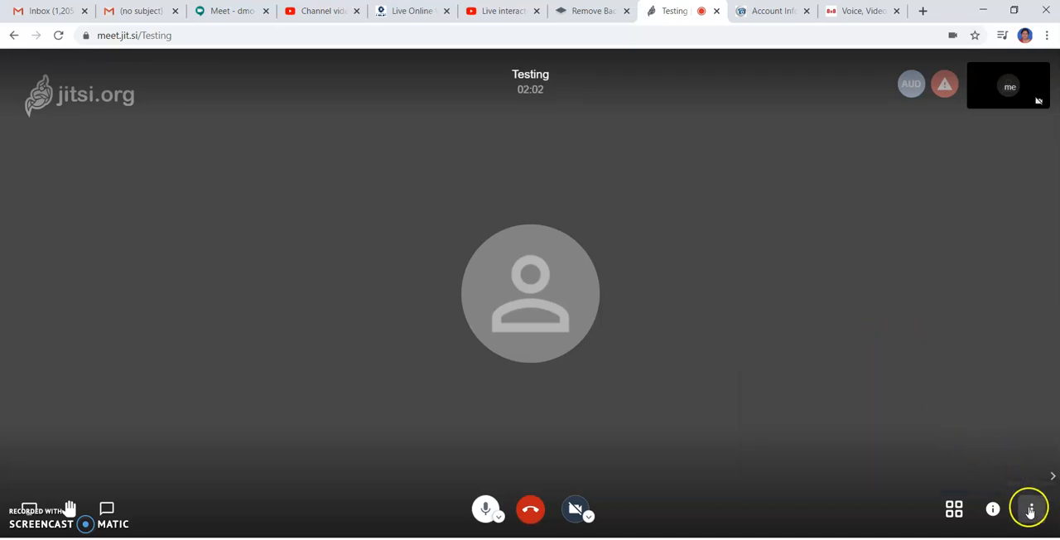
# - Open the Settings profile section from the More actions menu
pyautogui.click(1030, 510)
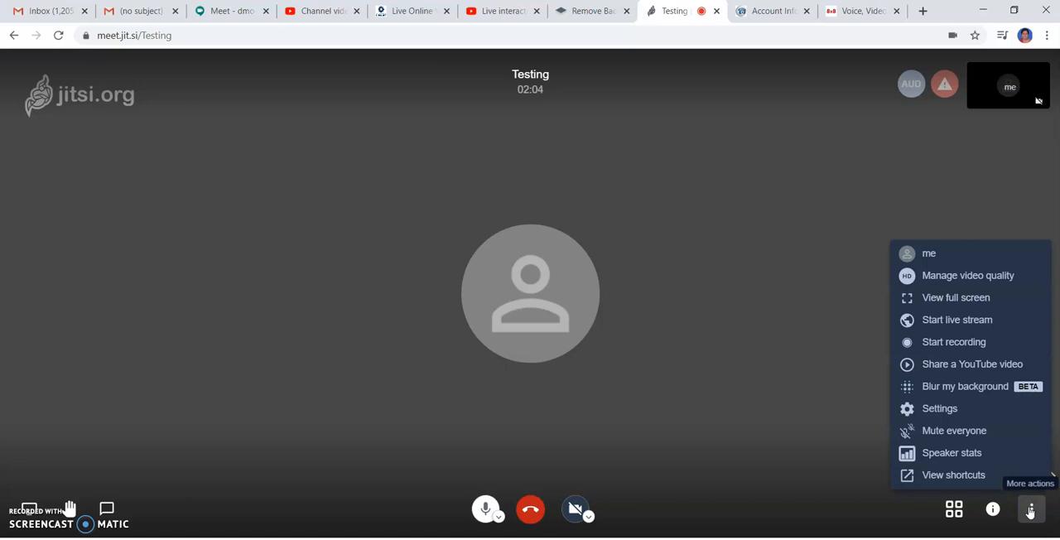
pyautogui.moveTo(944, 255)
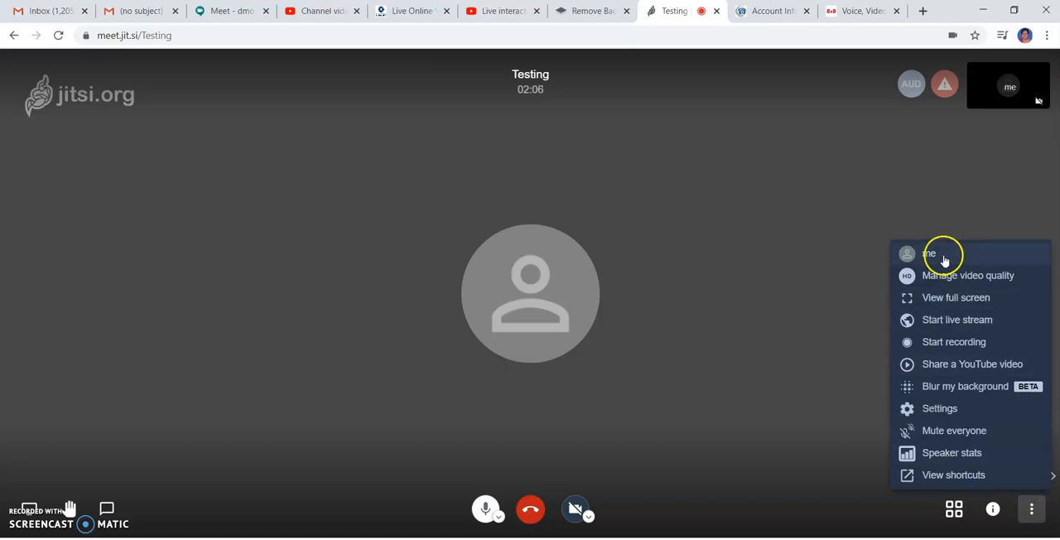
pyautogui.click(939, 408)
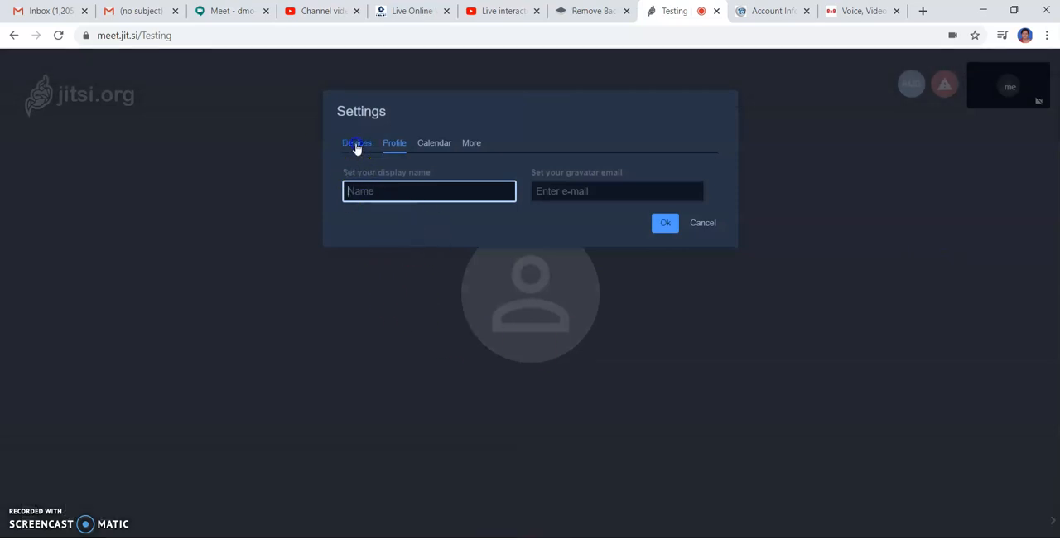
# - View the Devices tab, then enter the display name 'Deepty' in Profile
pyautogui.click(356, 142)
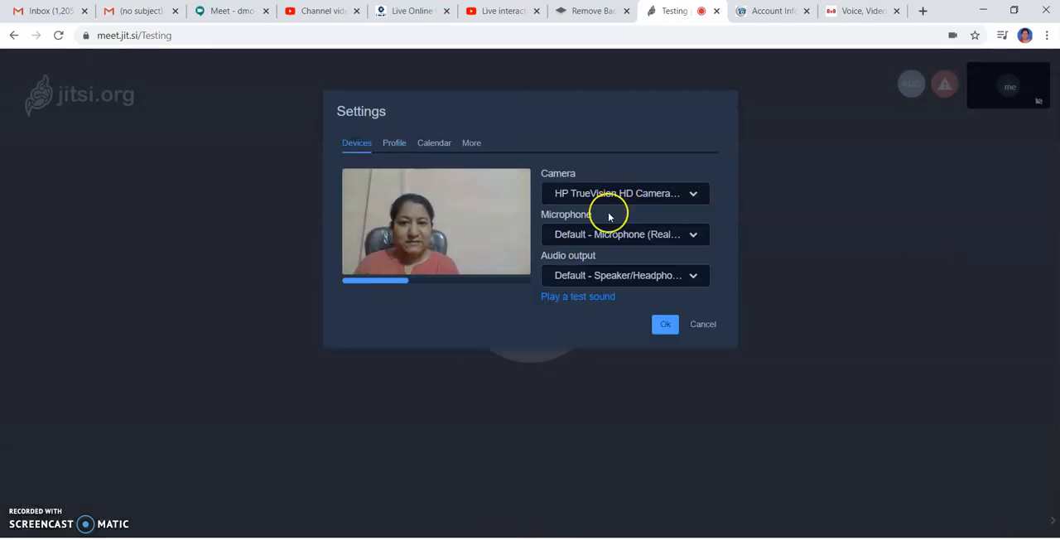
pyautogui.moveTo(646, 264)
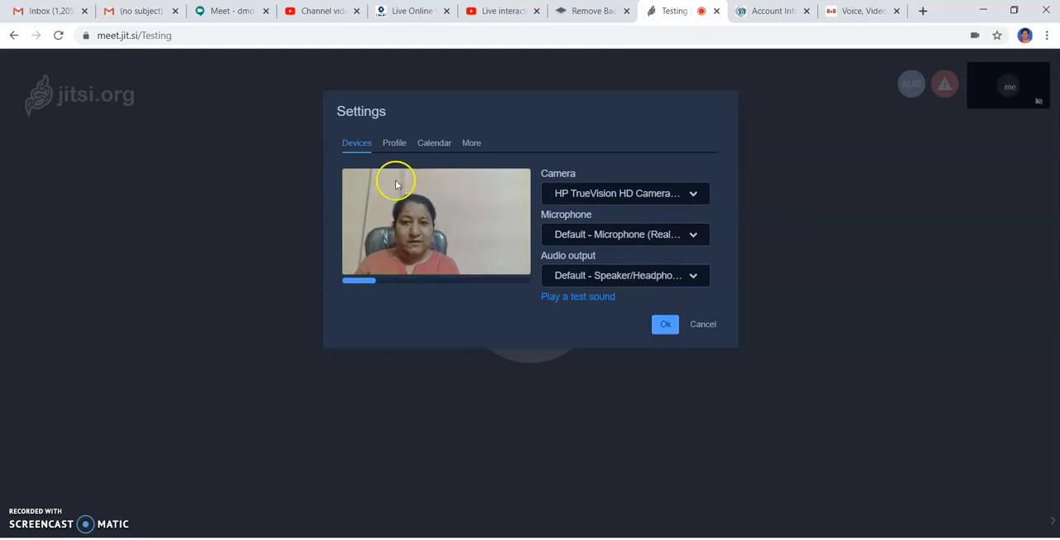
pyautogui.click(394, 142)
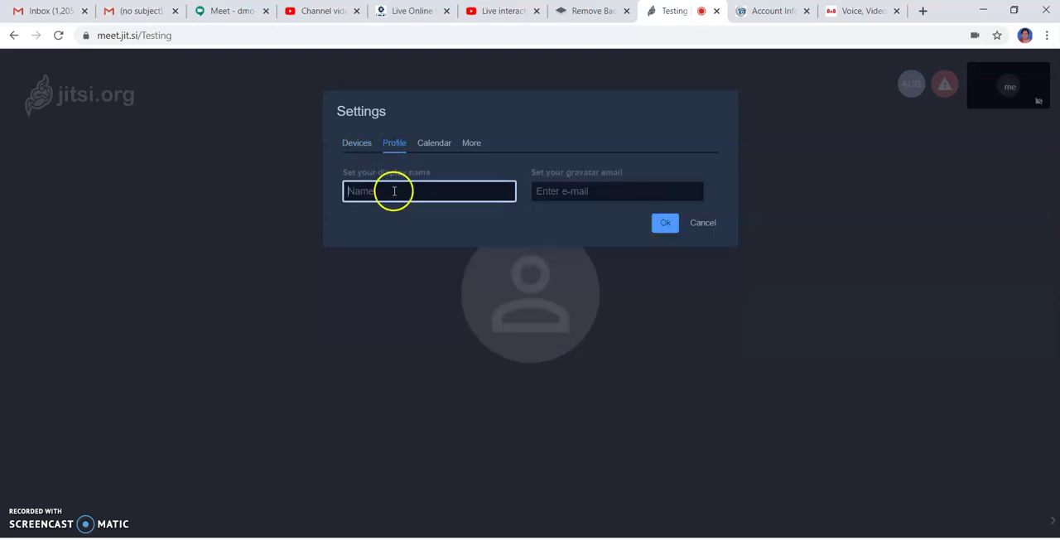
pyautogui.write('Deepty')
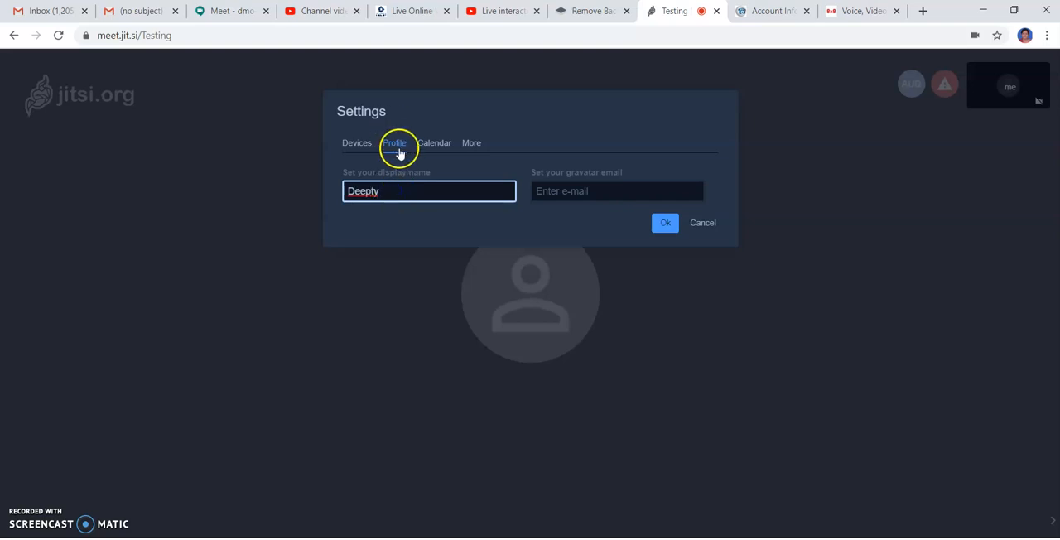
# - Look through the Calendar tab and the More tab's moderator and language options
pyautogui.click(434, 143)
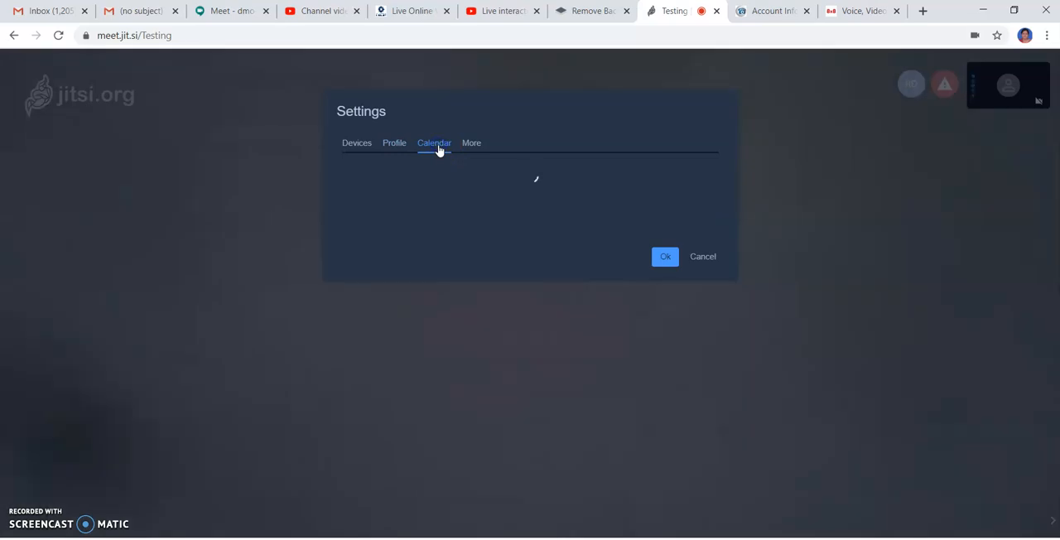
pyautogui.click(434, 143)
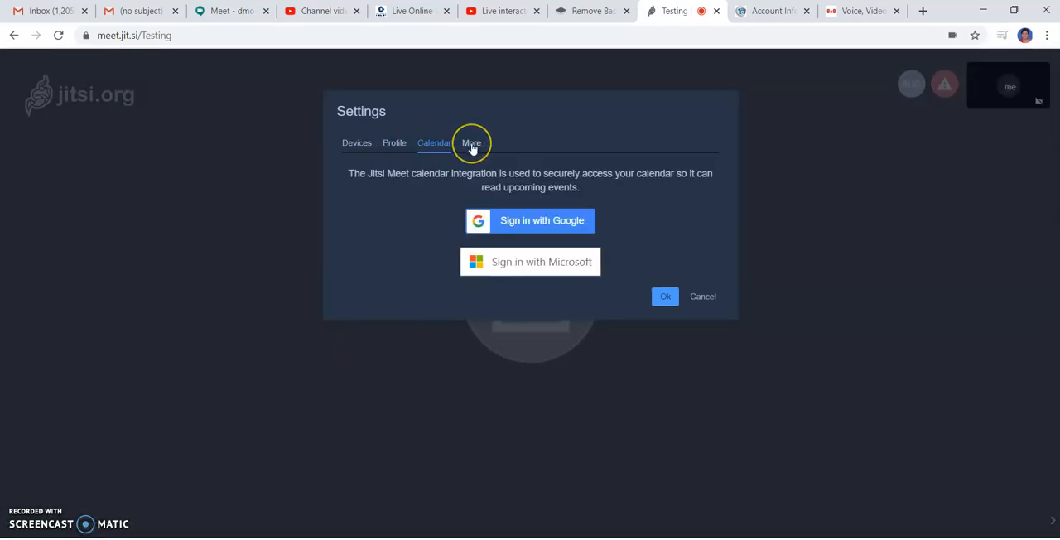
pyautogui.click(471, 142)
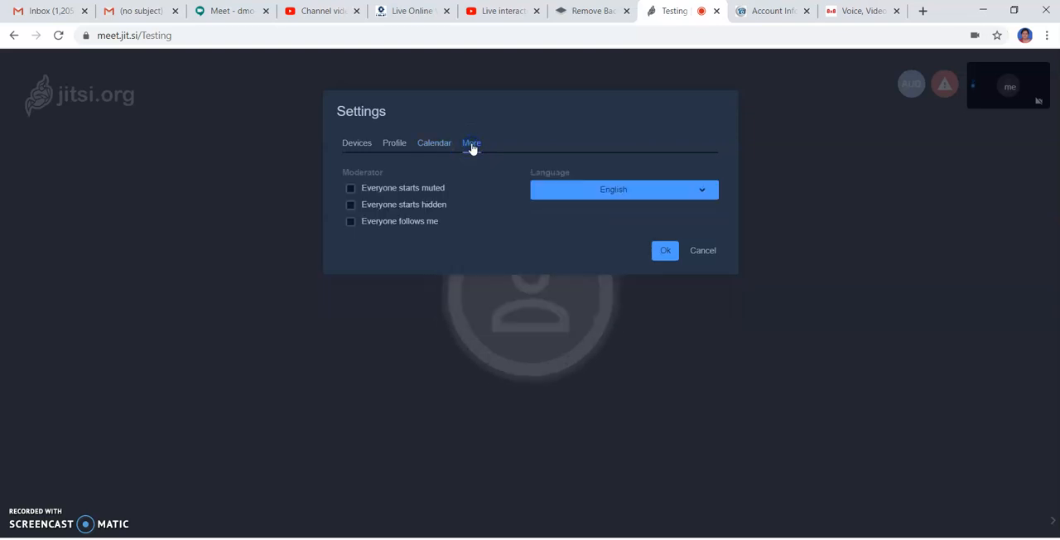